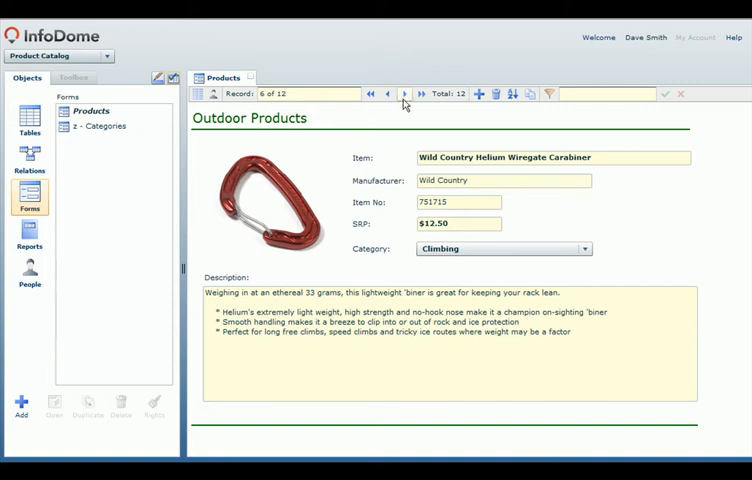
Step: Switch to the Lead Tracking sample, then the demo database's Sales Form
{"action": "left_click", "coordinate": [404, 92]}
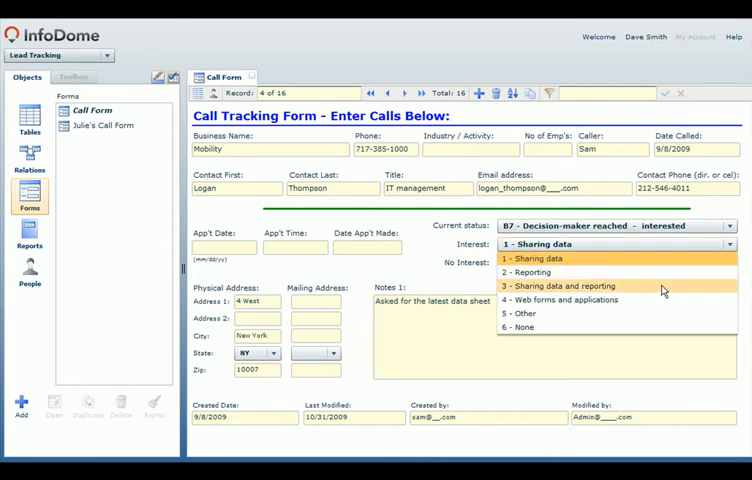
{"action": "left_click", "coordinate": [558, 284]}
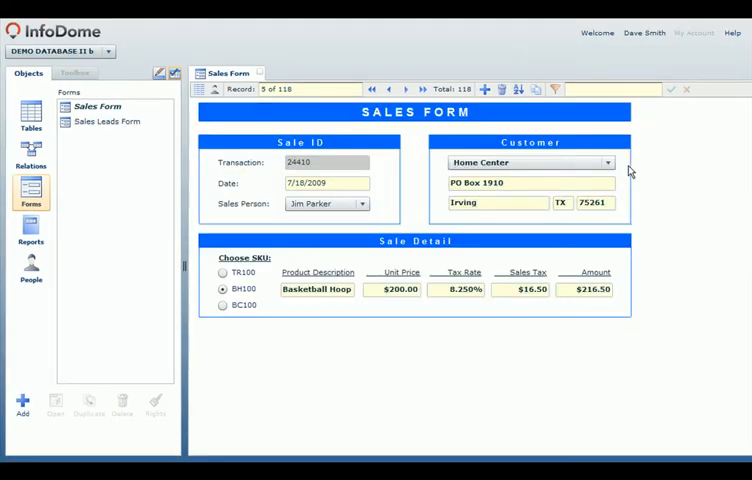
Step: Set the sale's Customer to Mobility and view the records as a list, then back to detail
{"action": "left_click", "coordinate": [608, 162]}
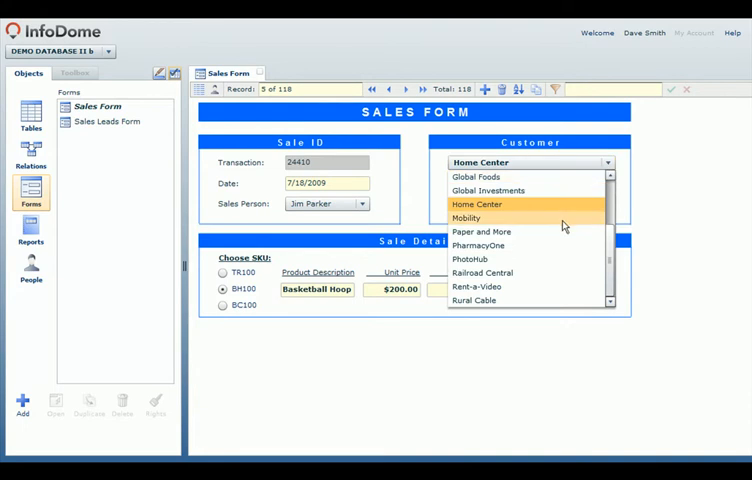
{"action": "left_click", "coordinate": [464, 218]}
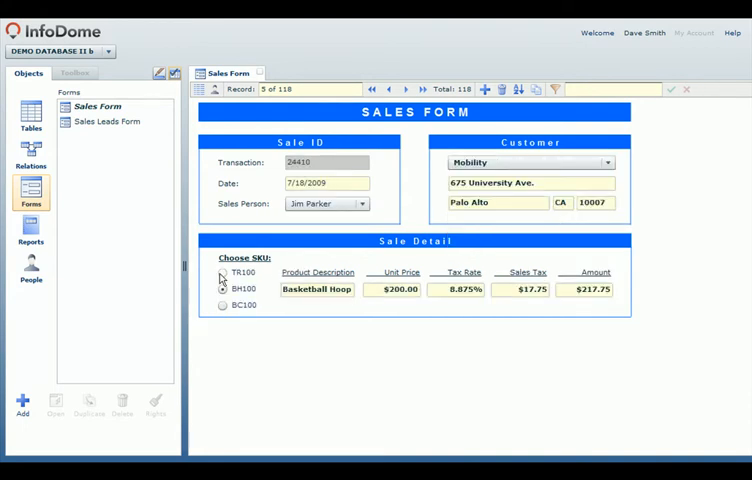
{"action": "left_click", "coordinate": [222, 272]}
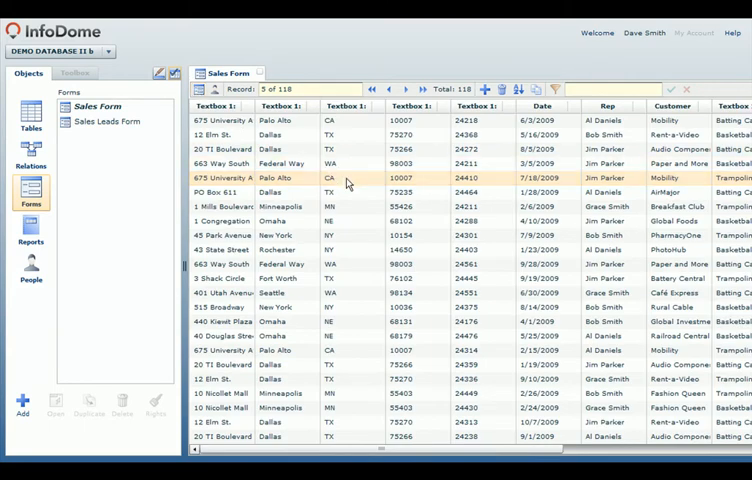
{"action": "mouse_move", "coordinate": [200, 90]}
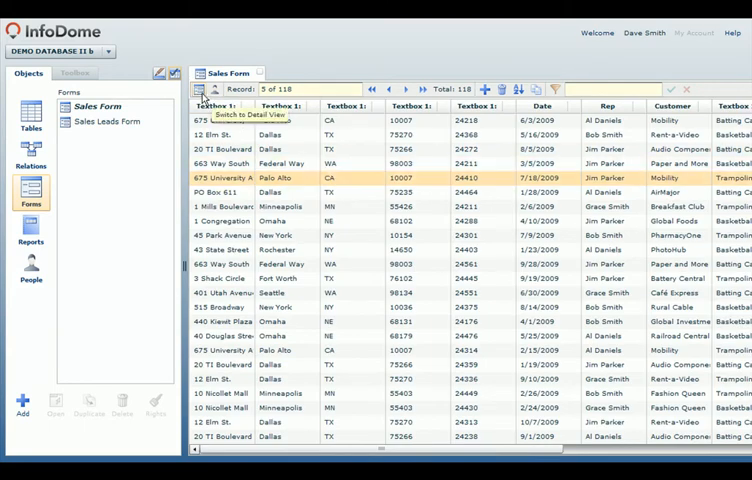
{"action": "left_click", "coordinate": [204, 88]}
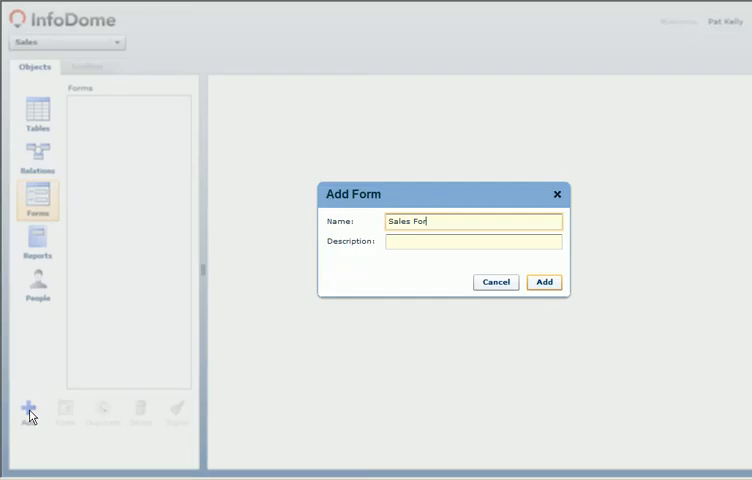
Step: Create the Sales Form with Date, Rep, Sale Amount fields and a Product dropdown
{"action": "left_click", "coordinate": [544, 280]}
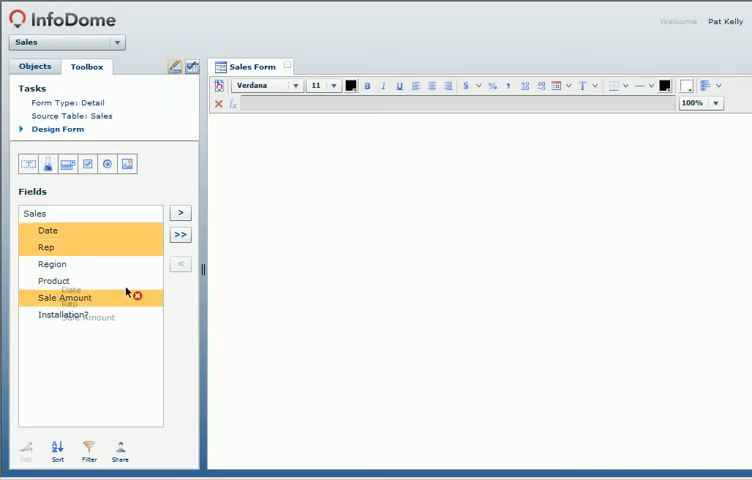
{"action": "left_click", "coordinate": [180, 234]}
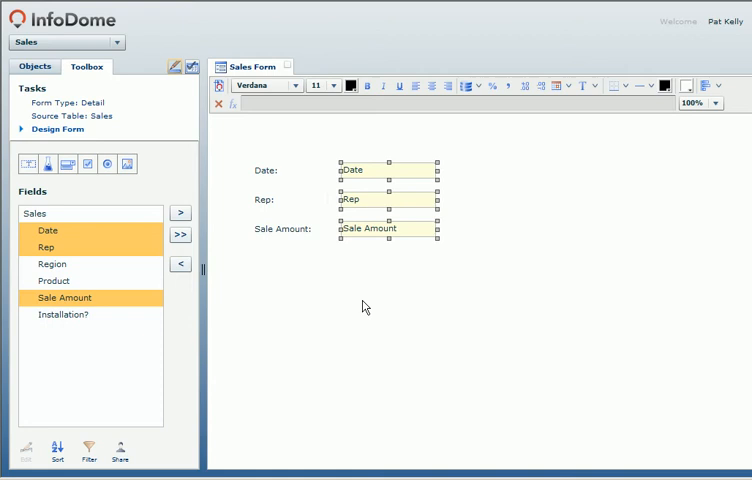
{"action": "mouse_move", "coordinate": [64, 164]}
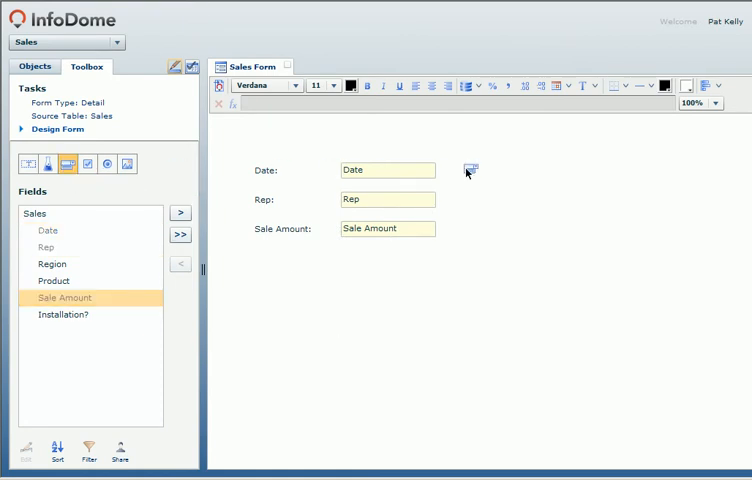
{"action": "left_click", "coordinate": [468, 170]}
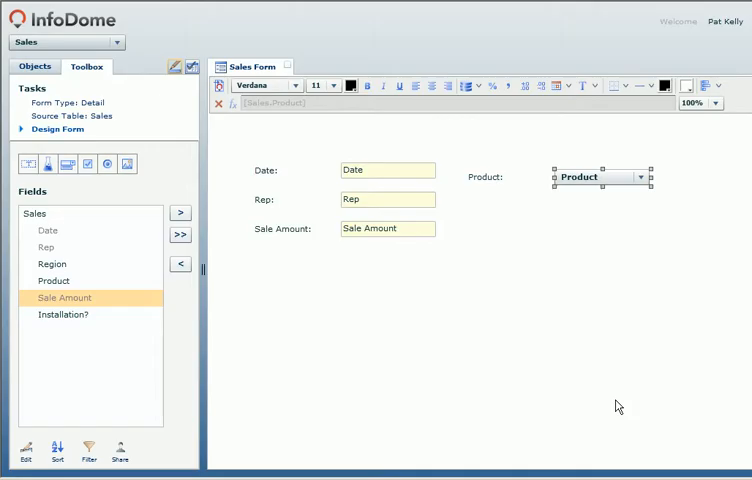
{"action": "mouse_move", "coordinate": [106, 164]}
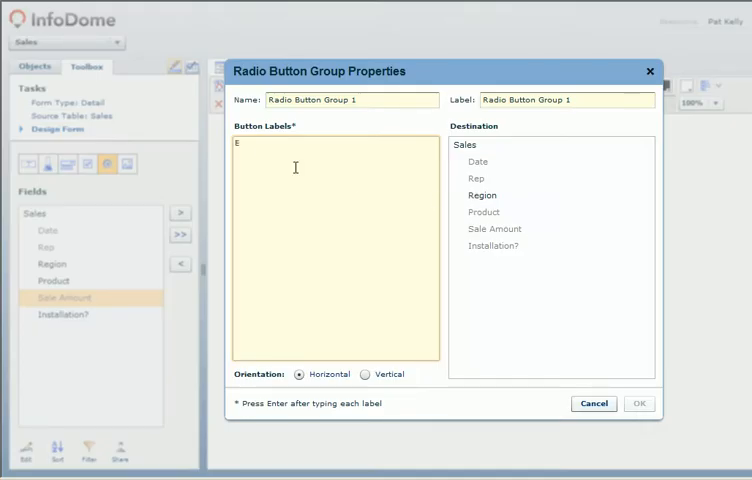
Step: Add an East/West Region radio group and an Installation? checkbox to the form
{"action": "left_click", "coordinate": [482, 196]}
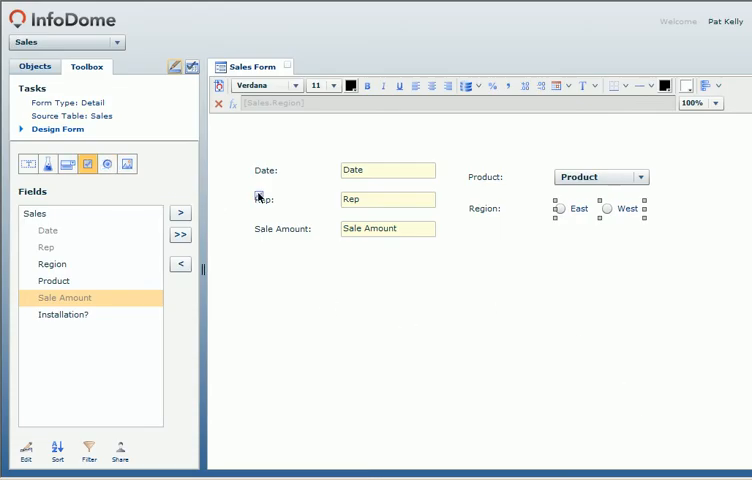
{"action": "double_click", "coordinate": [64, 314]}
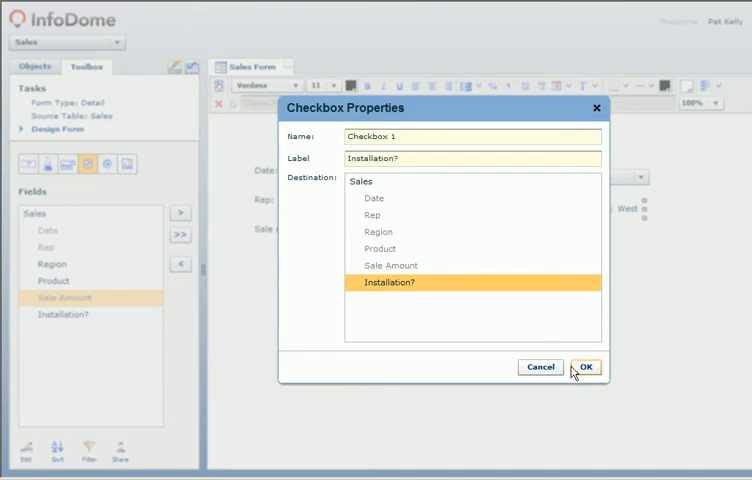
{"action": "left_click", "coordinate": [586, 368]}
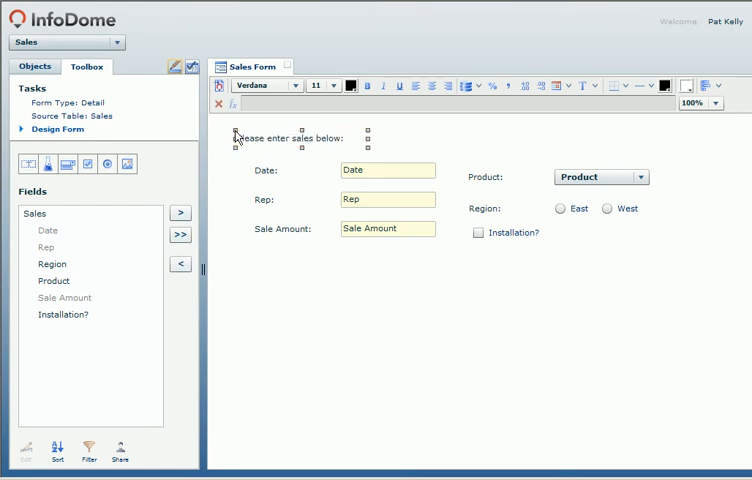
Step: Format the 'Please enter sales below' label with blue background and white bold larger text
{"action": "left_click", "coordinate": [334, 84]}
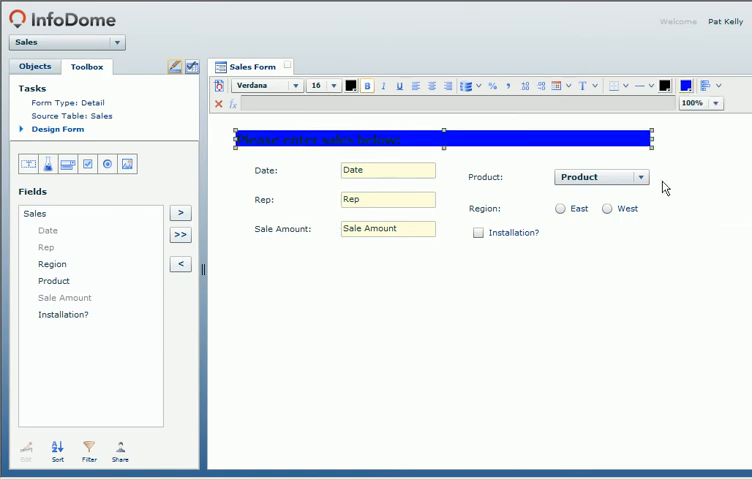
{"action": "left_click", "coordinate": [352, 84]}
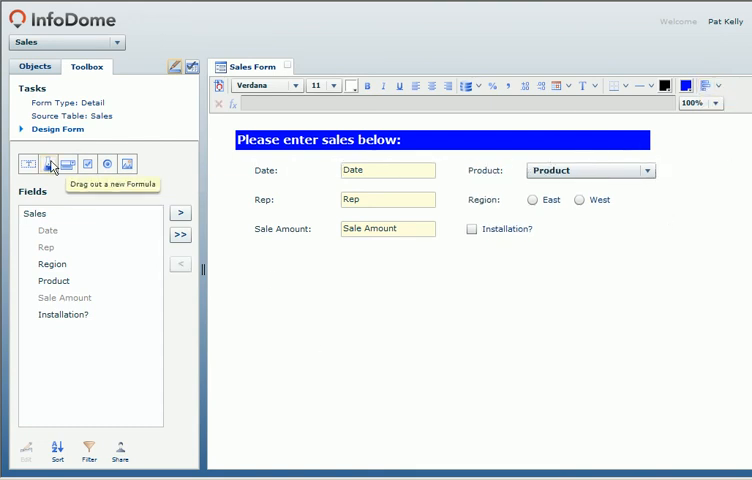
{"action": "mouse_move", "coordinate": [148, 182]}
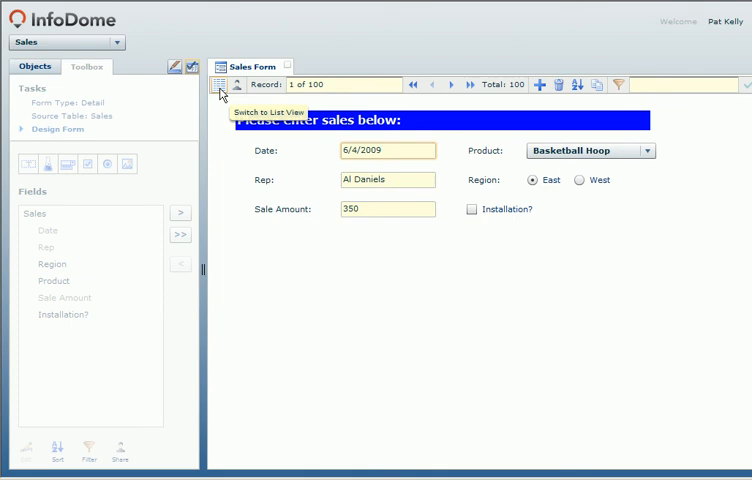
{"action": "left_click", "coordinate": [220, 84]}
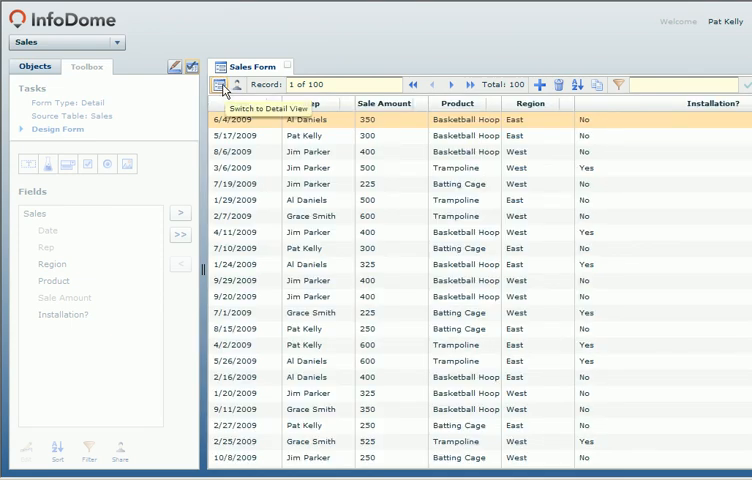
{"action": "left_click", "coordinate": [220, 84]}
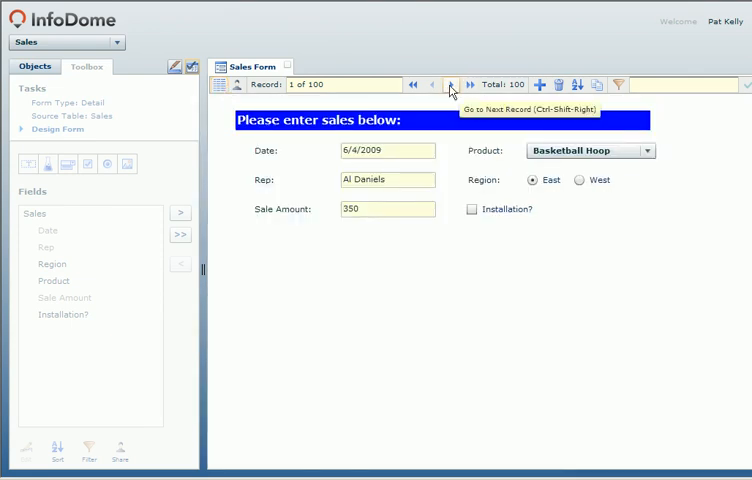
{"action": "left_click", "coordinate": [448, 84]}
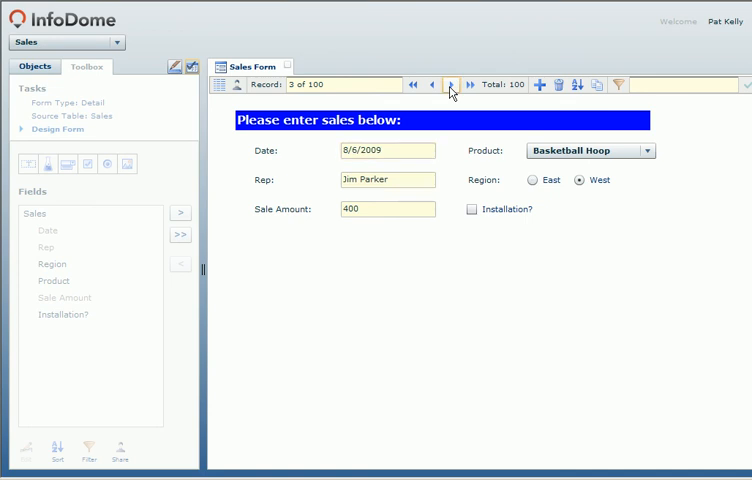
{"action": "left_click", "coordinate": [450, 84]}
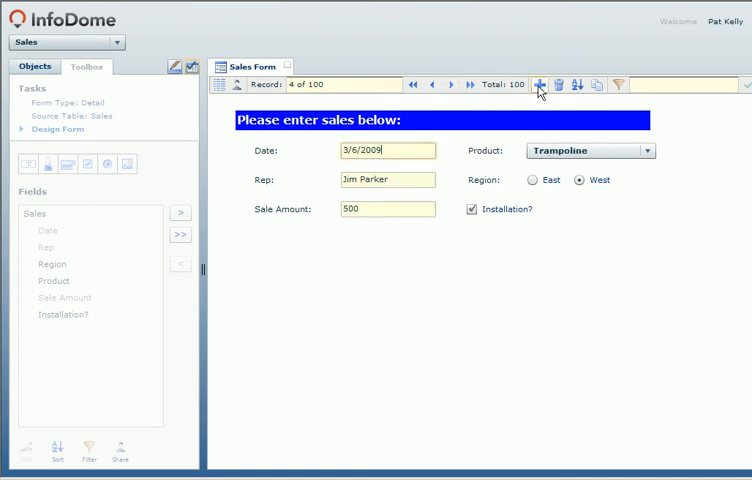
{"action": "mouse_move", "coordinate": [556, 84]}
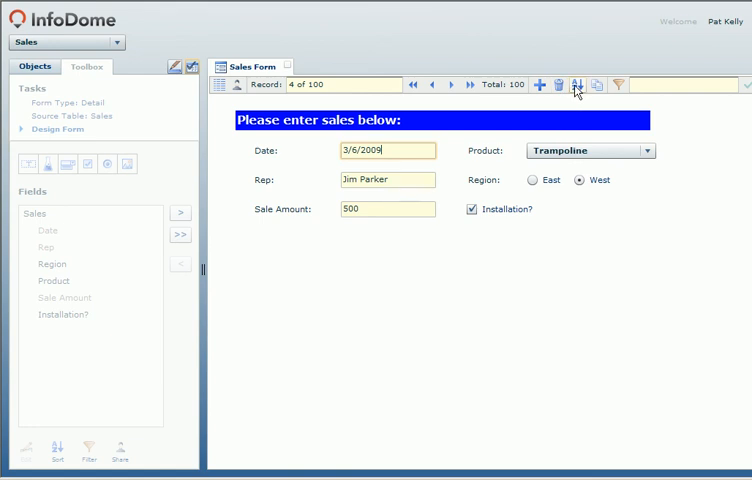
{"action": "mouse_move", "coordinate": [596, 84]}
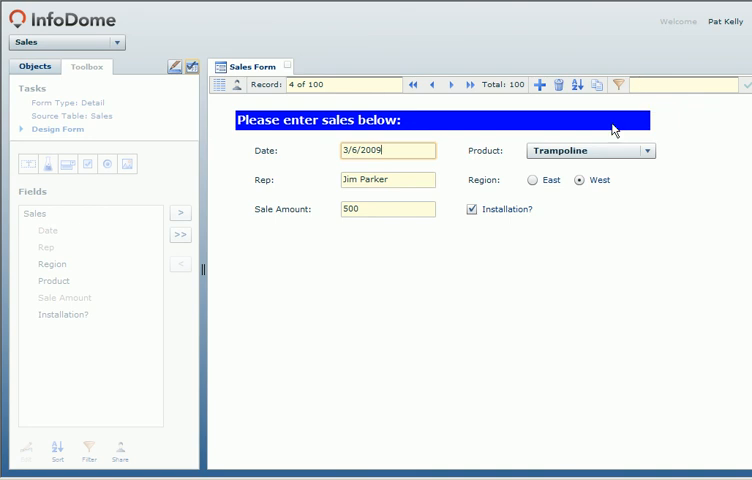
Step: Show the sales records as a list and search for 'ramp'
{"action": "left_click", "coordinate": [220, 84]}
{"action": "type", "text": "t"}
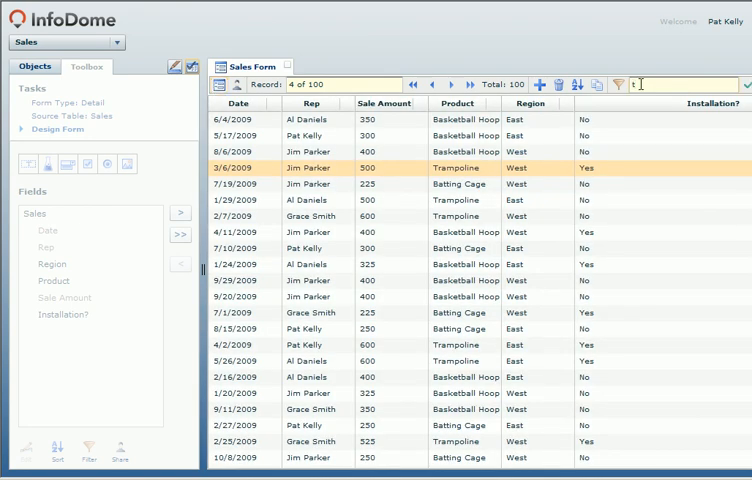
{"action": "type", "text": "ramp"}
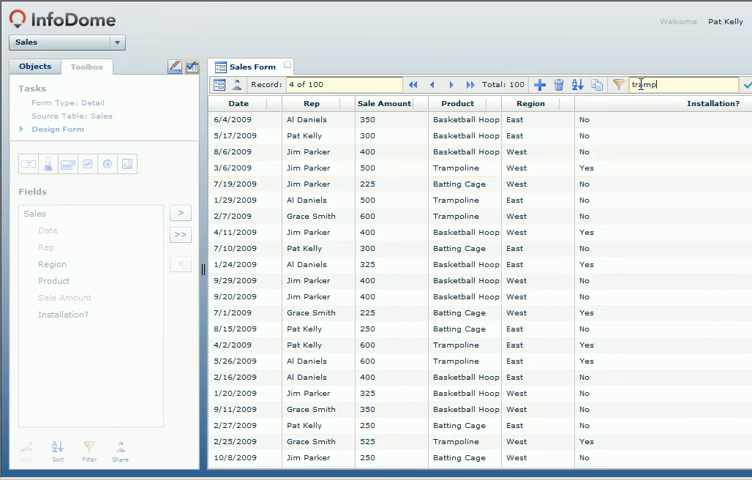